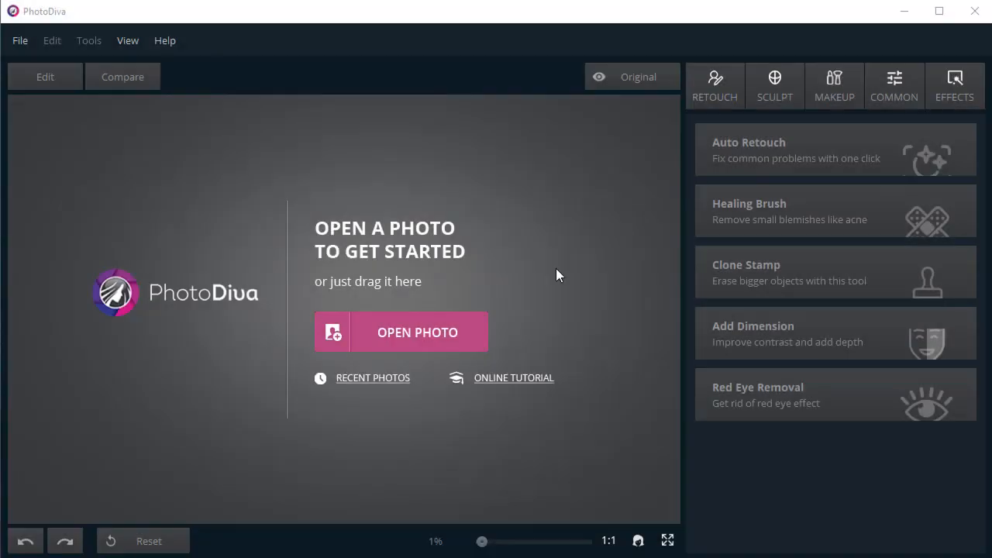
Open photo 1, the woman standing in deep shadow, from the Open Image dialog.
left_click(416, 332)
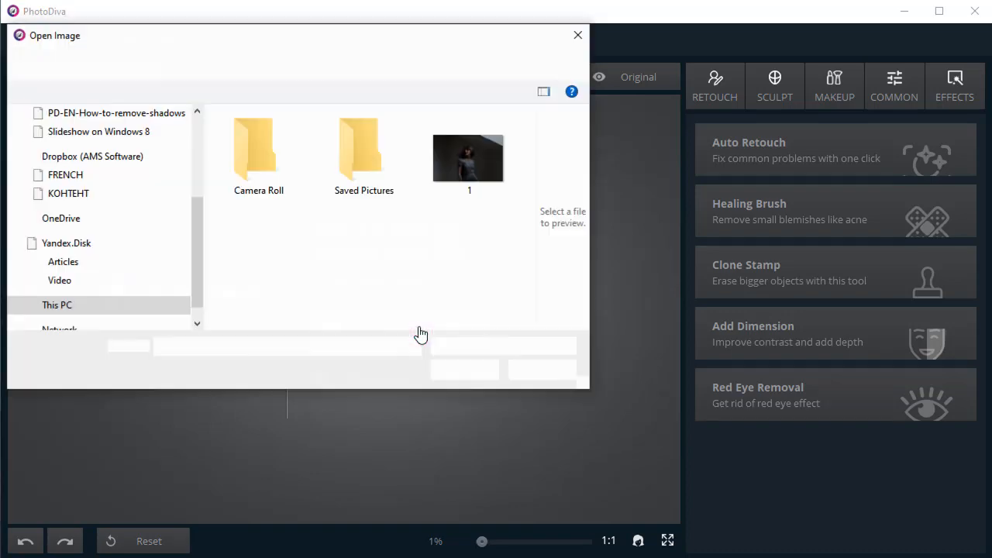
double_click(468, 155)
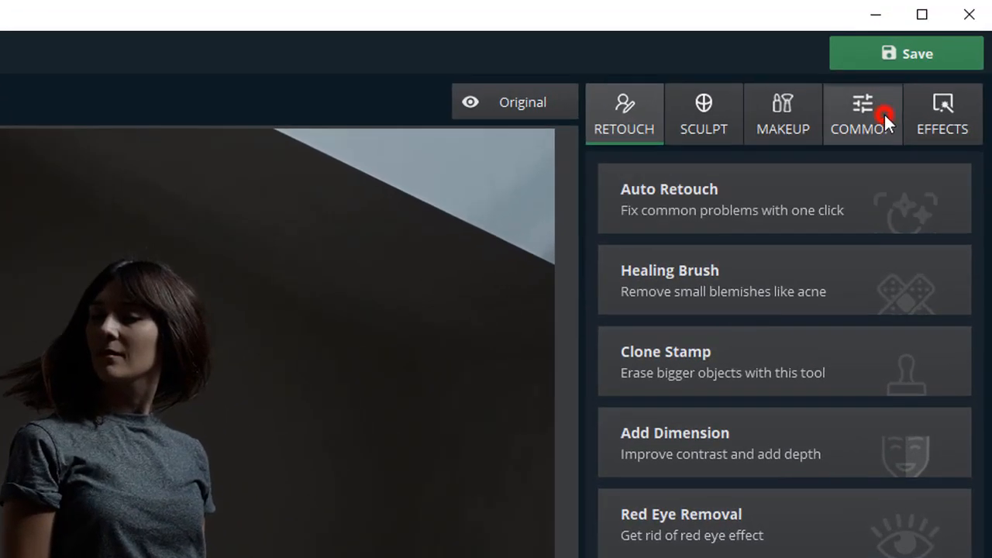
Set Shadows 41, Whites 21, Blacks 14, Contrast 5, compare with the original, and load the helmet photo.
left_click(863, 113)
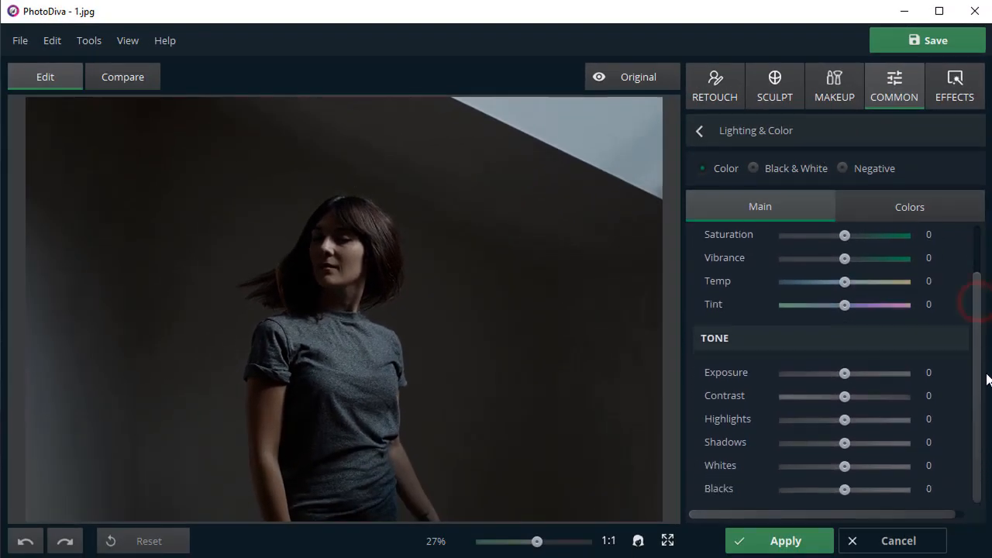
left_click_drag(845, 442, 870, 442)
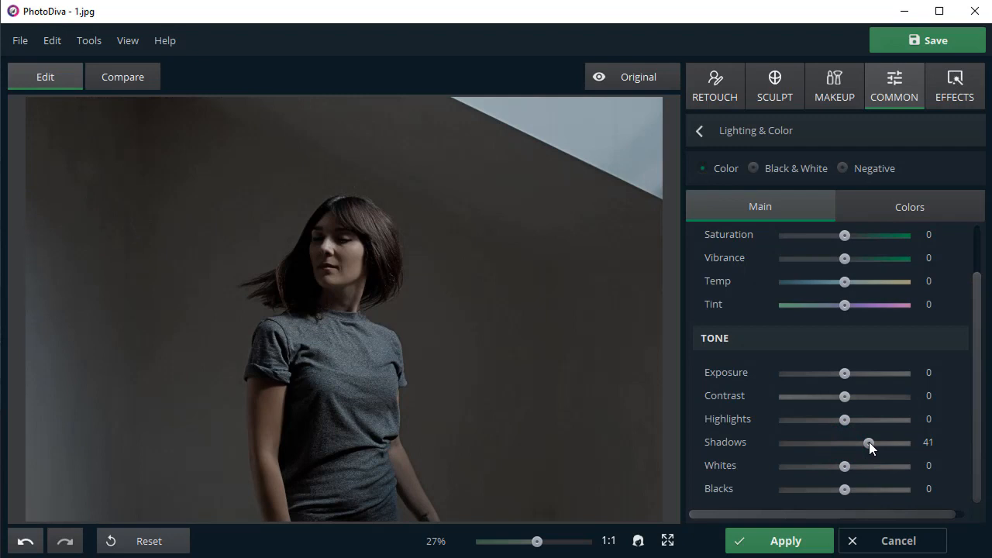
left_click_drag(845, 465, 858, 465)
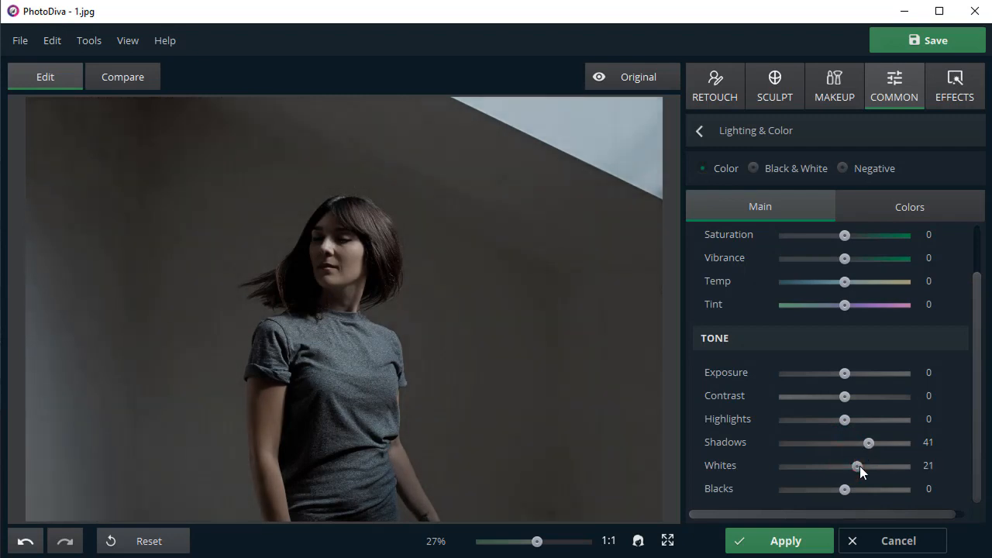
left_click_drag(845, 489, 853, 488)
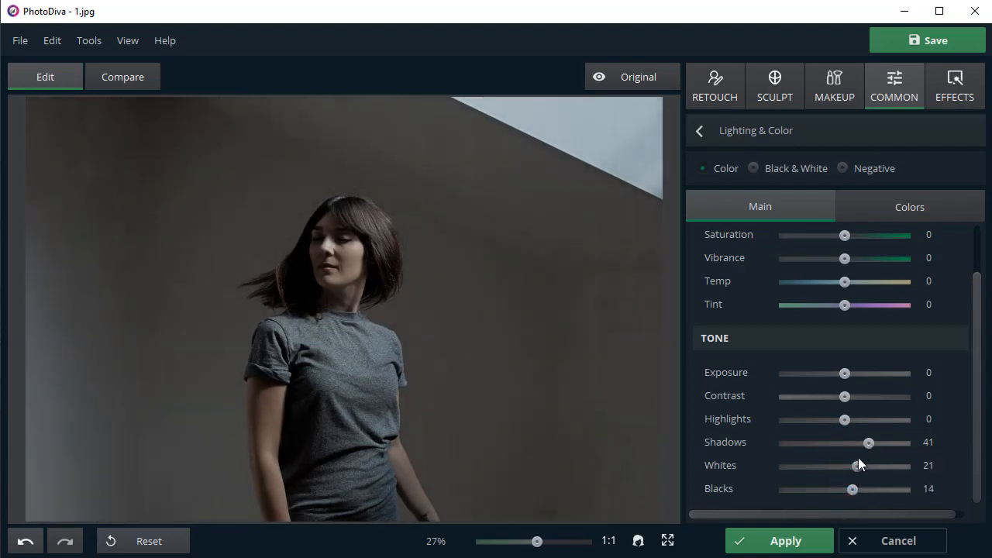
left_click_drag(845, 396, 849, 396)
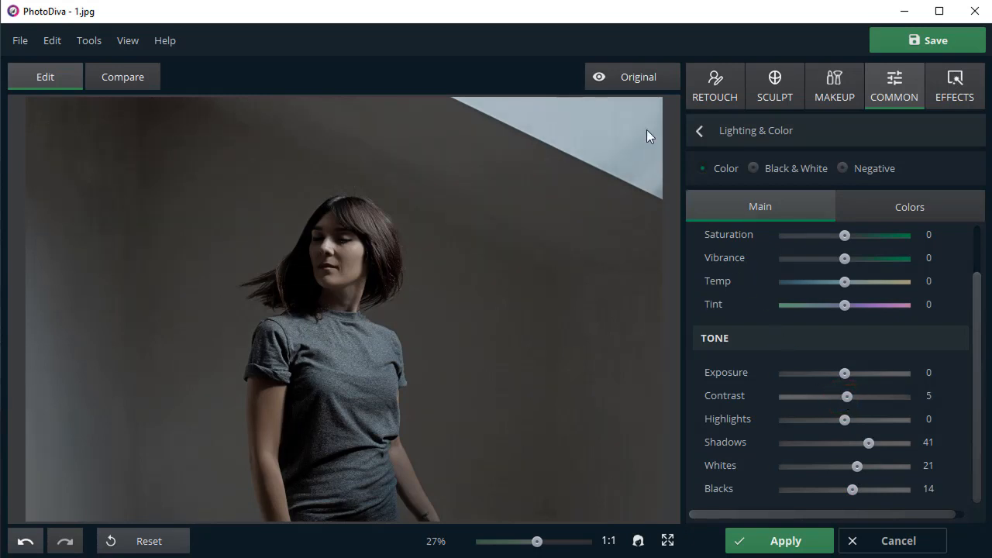
left_click(623, 77)
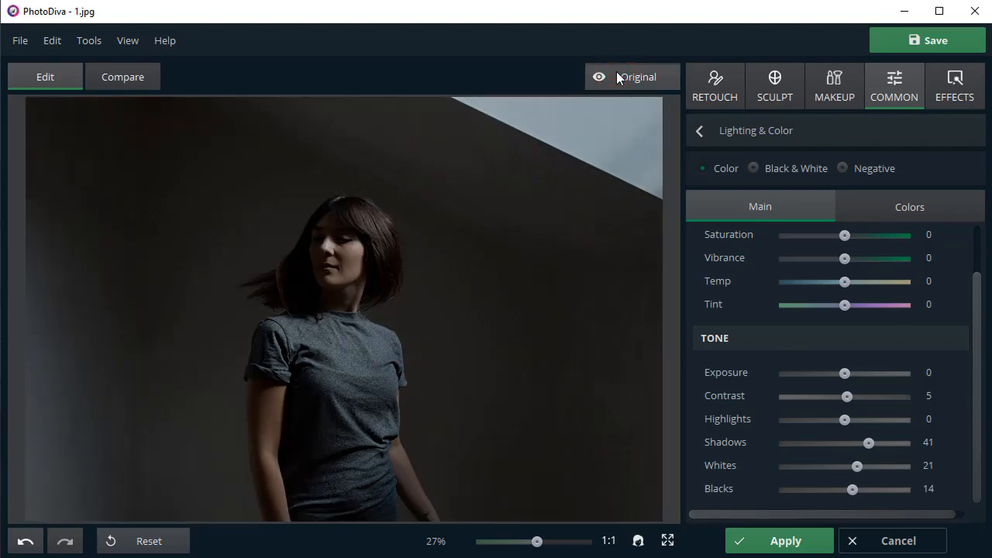
left_click(955, 85)
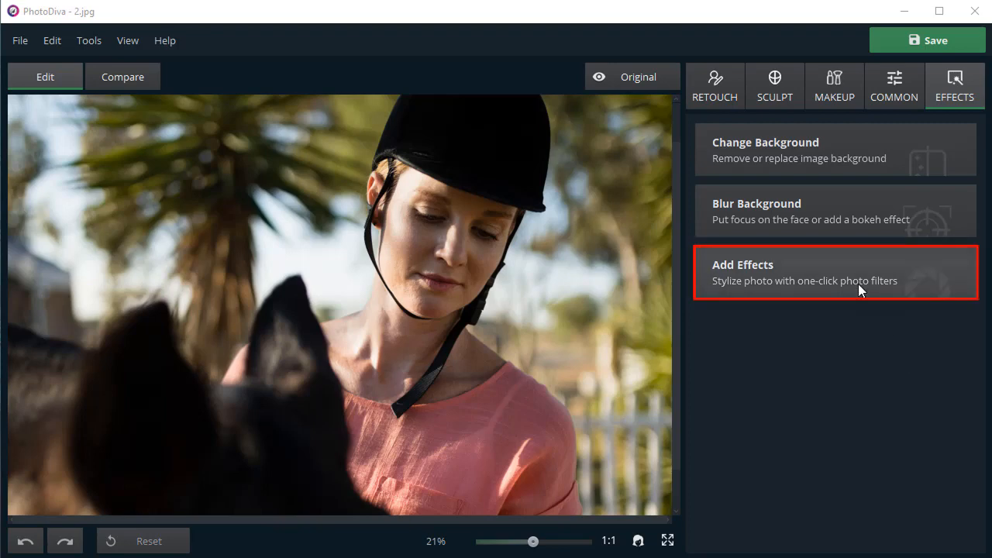
Apply the Strong exposure lighting effect to the helmet portrait, with the slider almost at Effect.
left_click(835, 272)
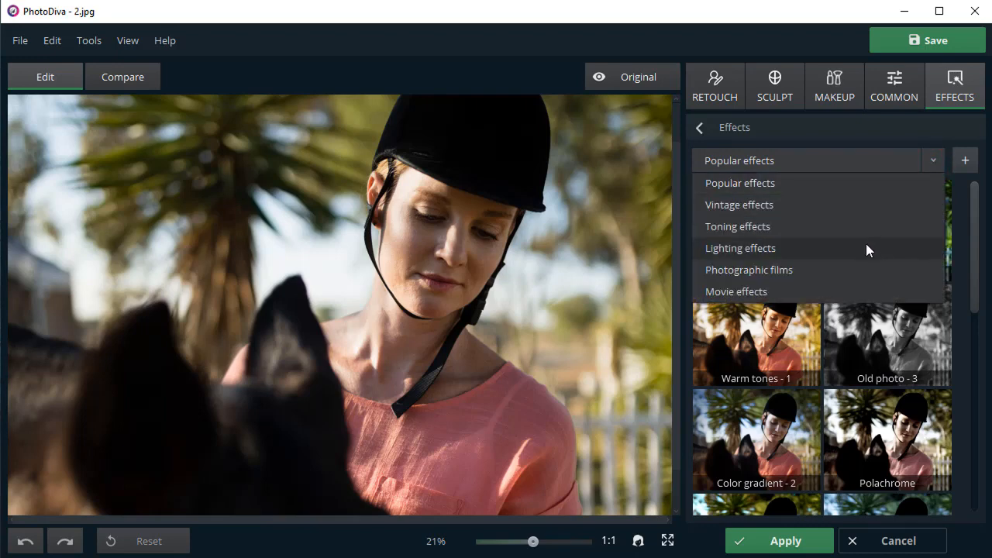
left_click(740, 248)
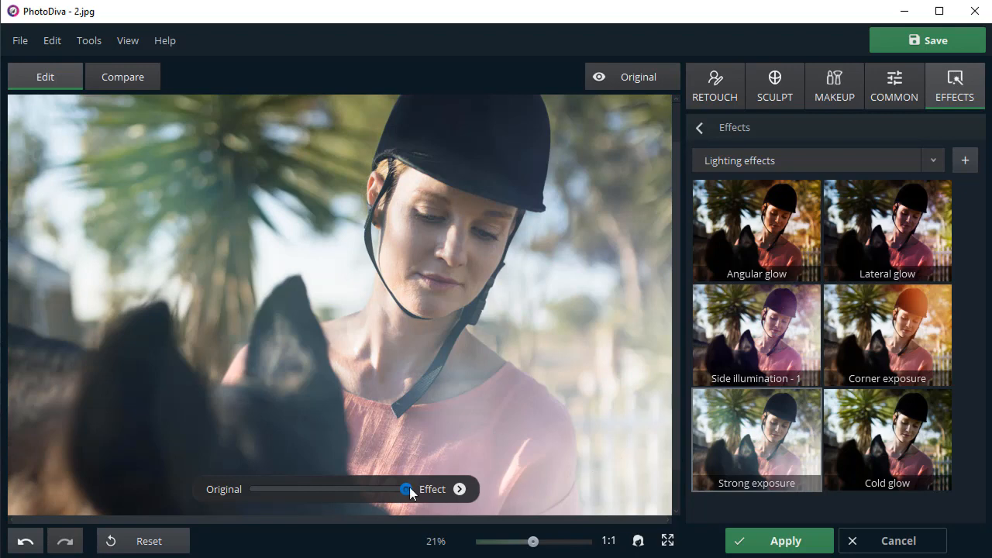
left_click_drag(406, 490, 361, 489)
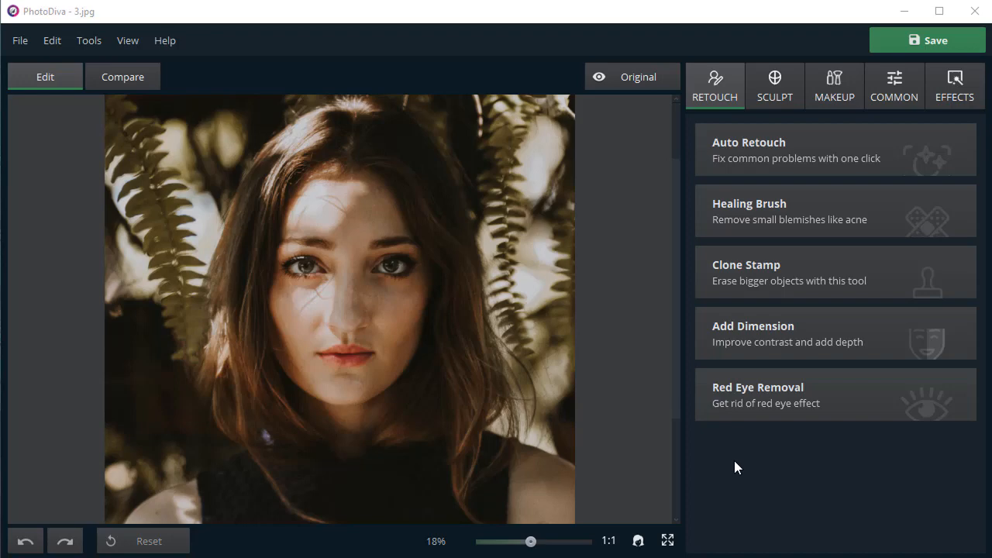
mouse_move(742, 289)
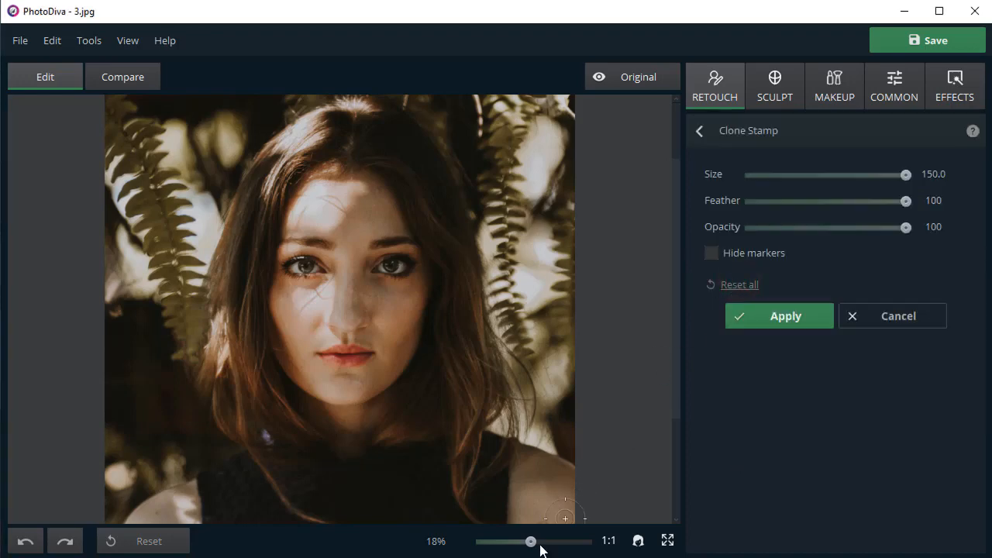
Clone over the forehead and cheek leaf shadows with a 35.2 Clone Stamp, then apply.
left_click_drag(530, 541, 536, 542)
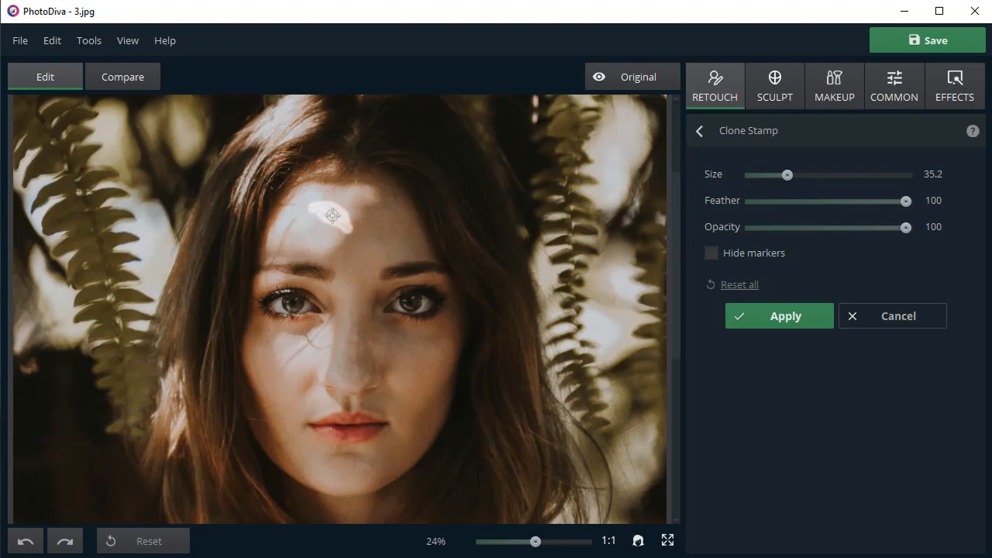
left_click_drag(332, 215, 345, 227)
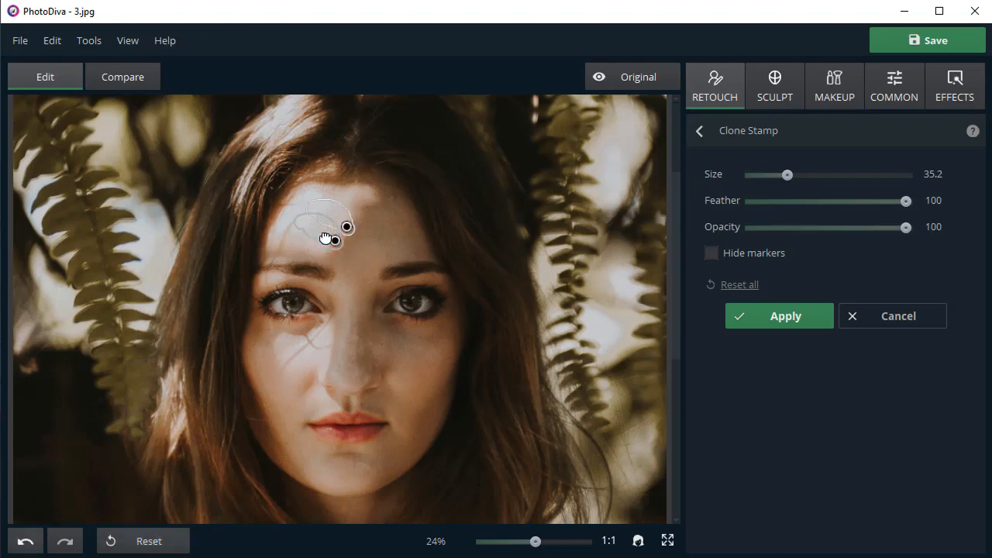
left_click(299, 252)
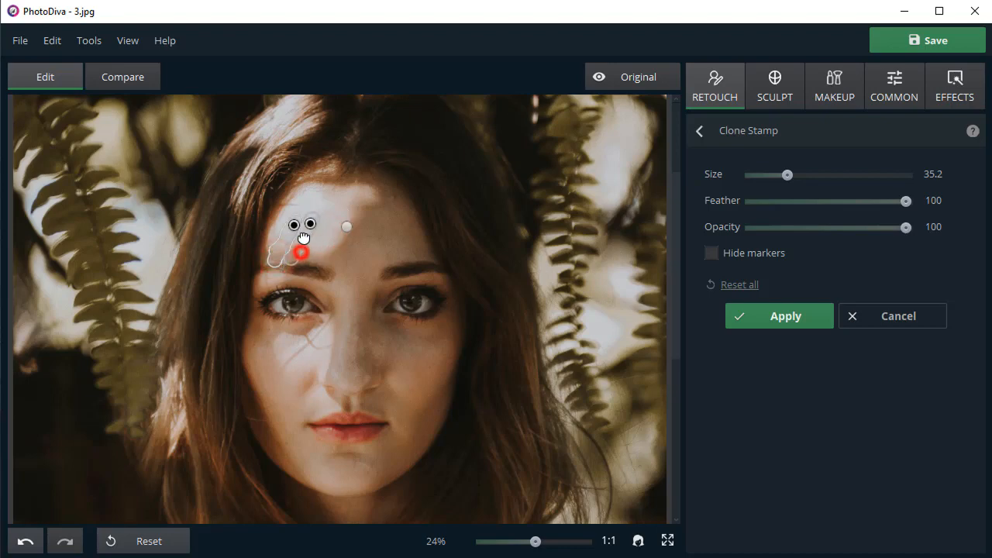
left_click_drag(302, 252, 337, 333)
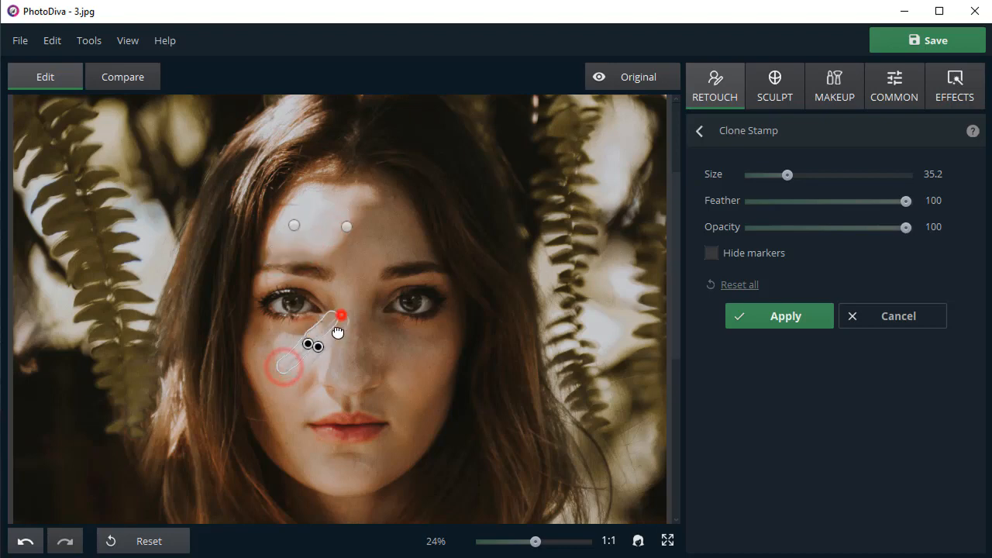
left_click_drag(340, 314, 311, 347)
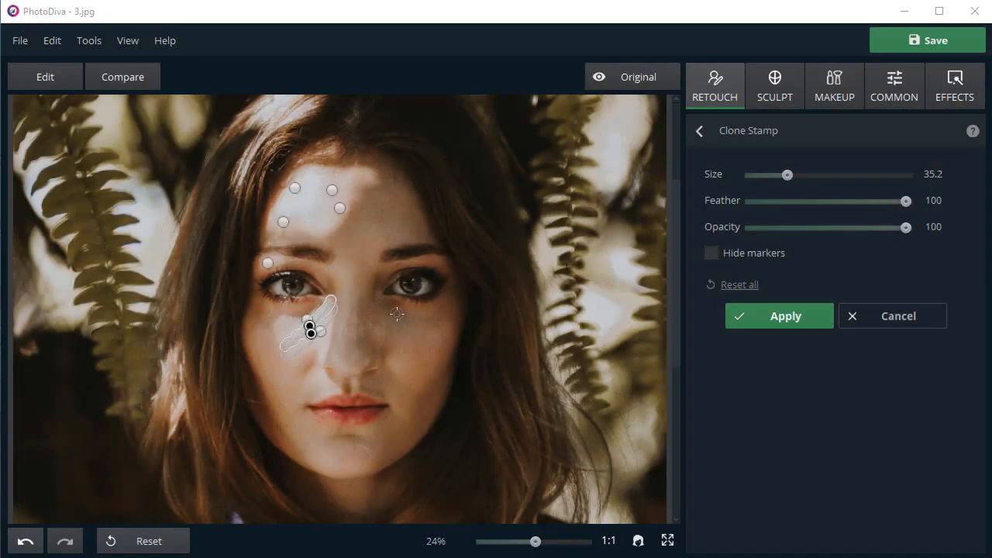
left_click(778, 315)
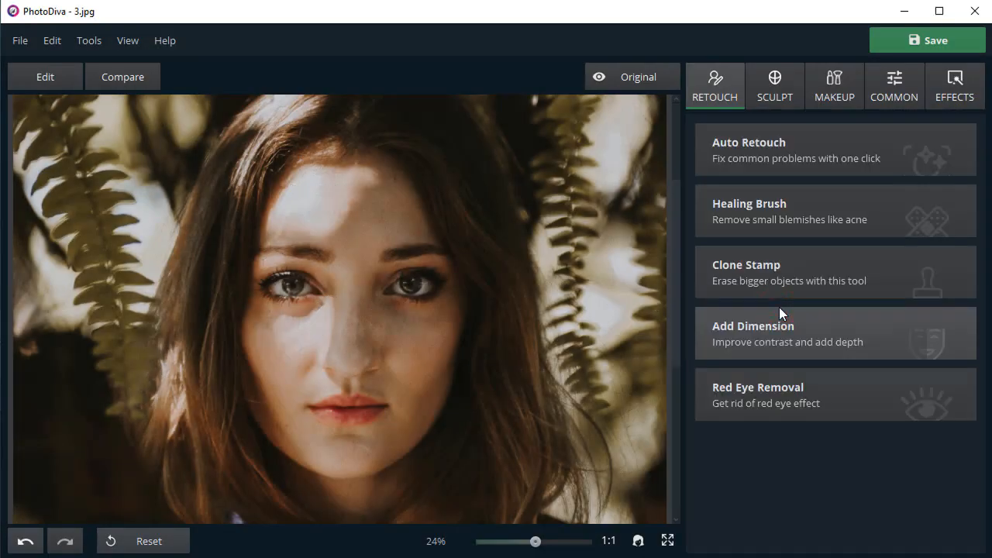
Switch to the Compare view to see the fern-framed portrait before and after retouching.
left_click(110, 77)
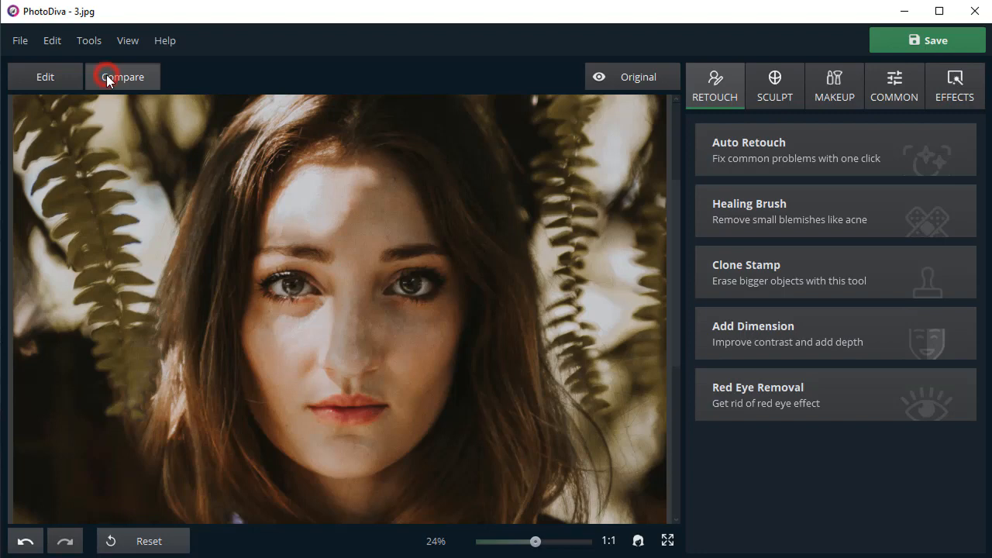
left_click(112, 76)
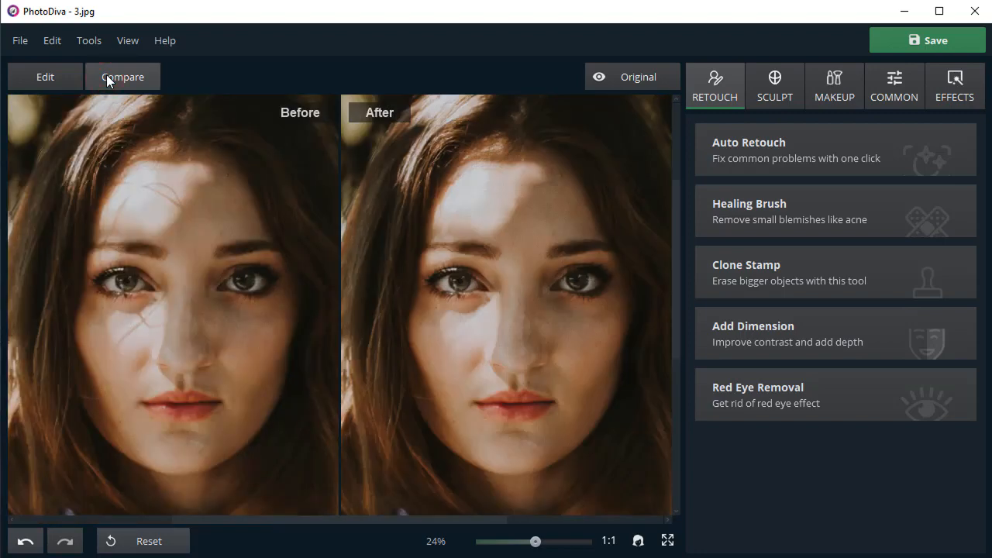